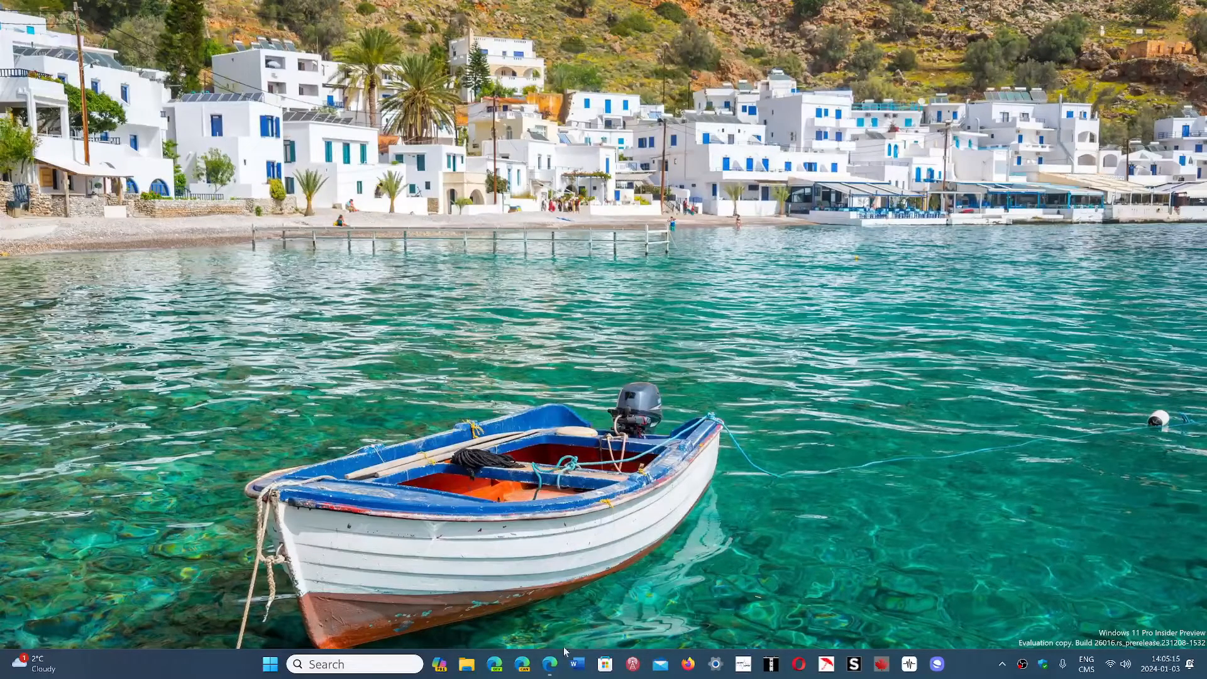
- Launch Edge from the taskbar to show the Download Windows 11 page
left_click(549, 664)
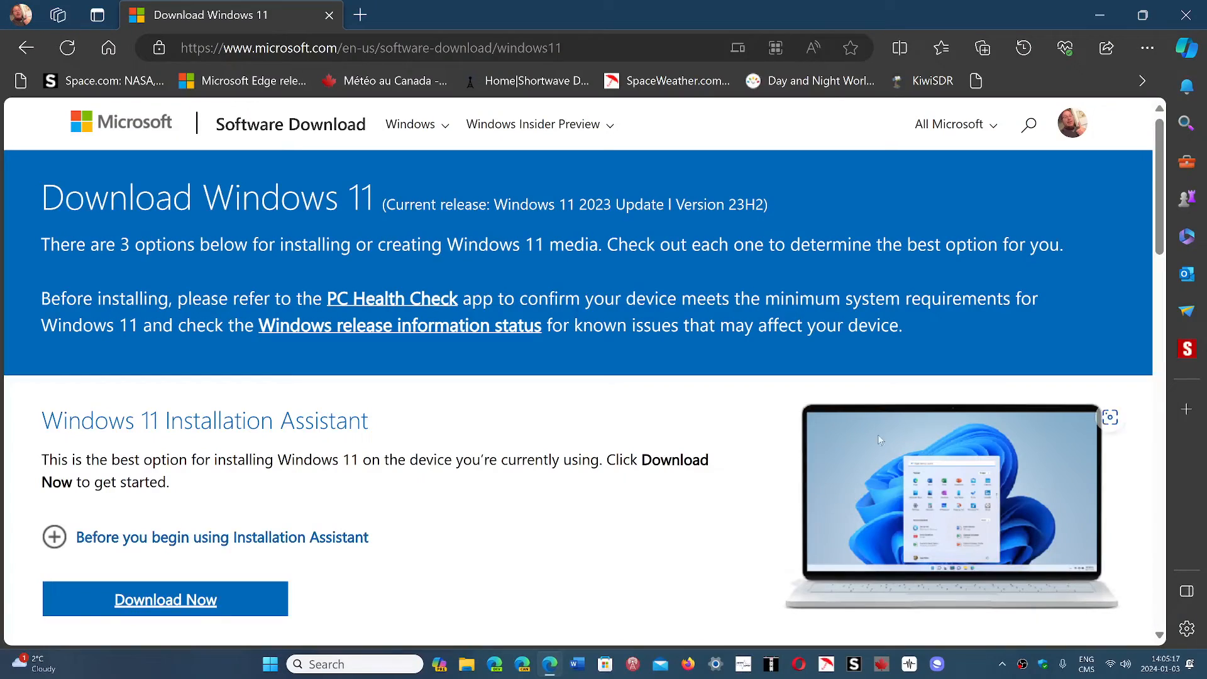
mouse_move(724, 392)
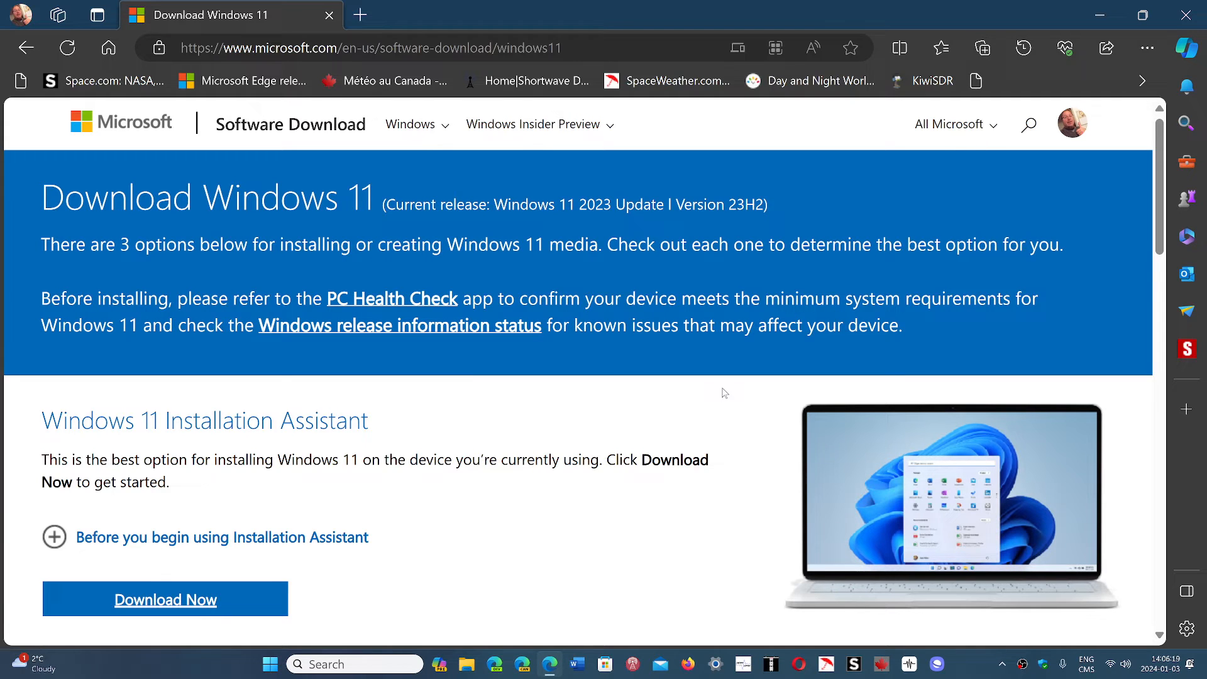
mouse_move(535, 482)
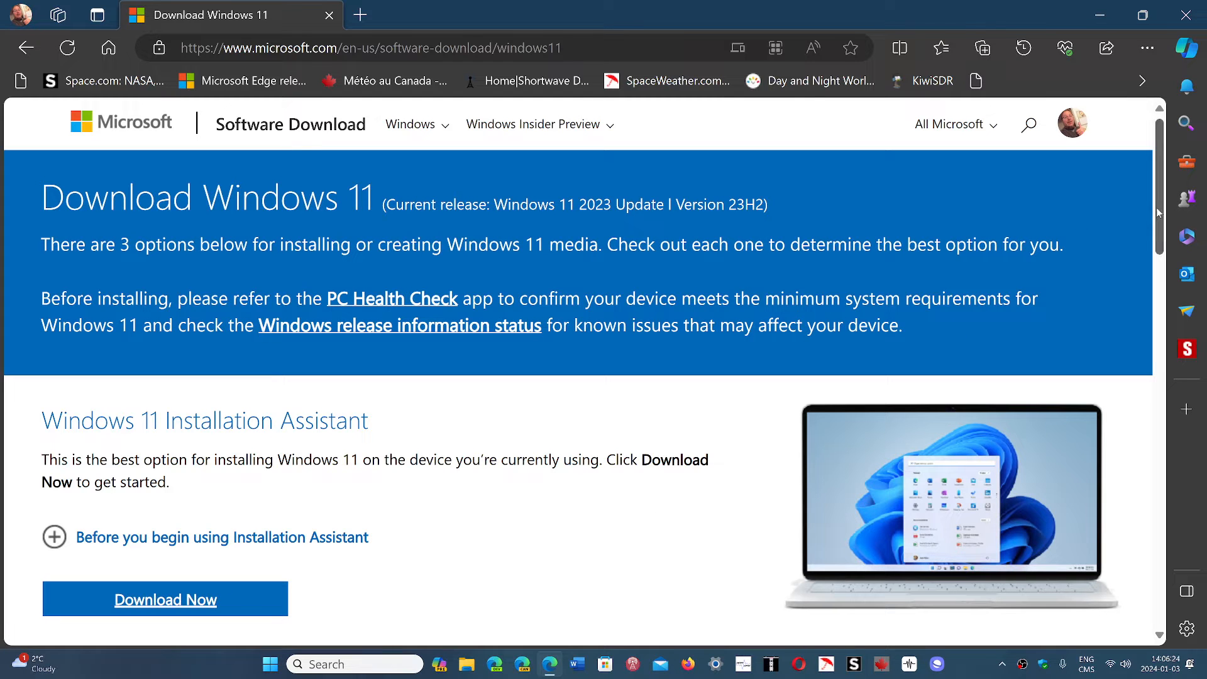
- Scroll down to the Installation Media and Disk Image (ISO) x64 download sections
scroll("down", 3)
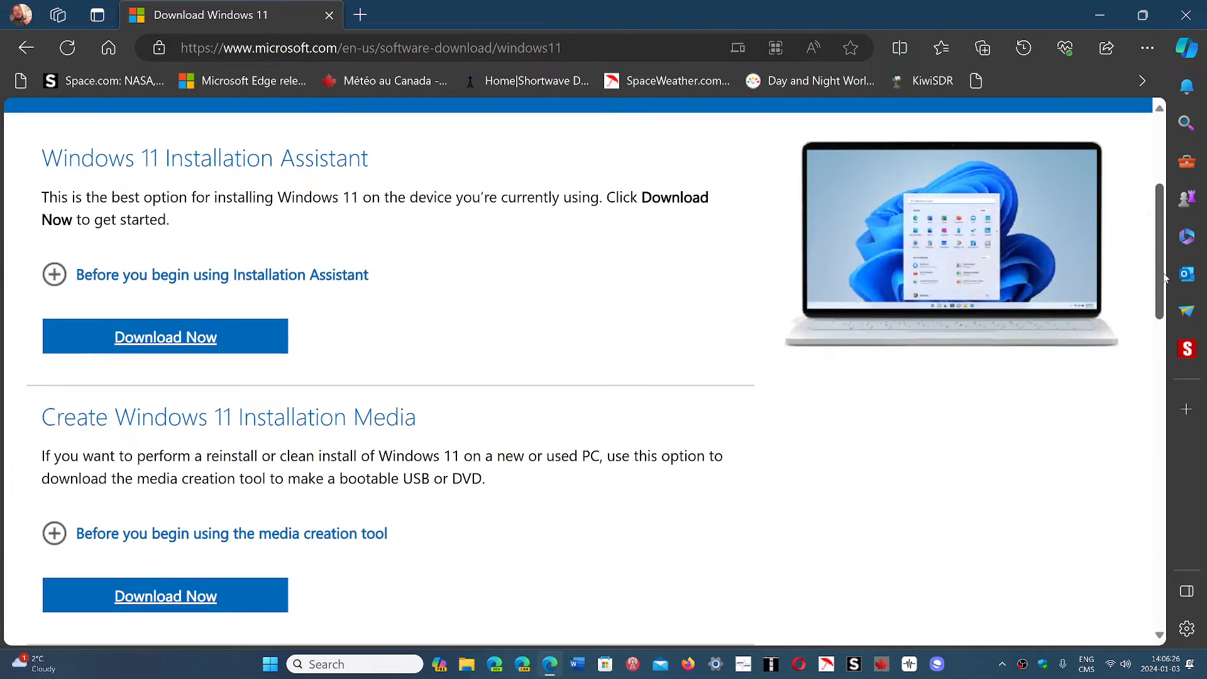
scroll("down", 3)
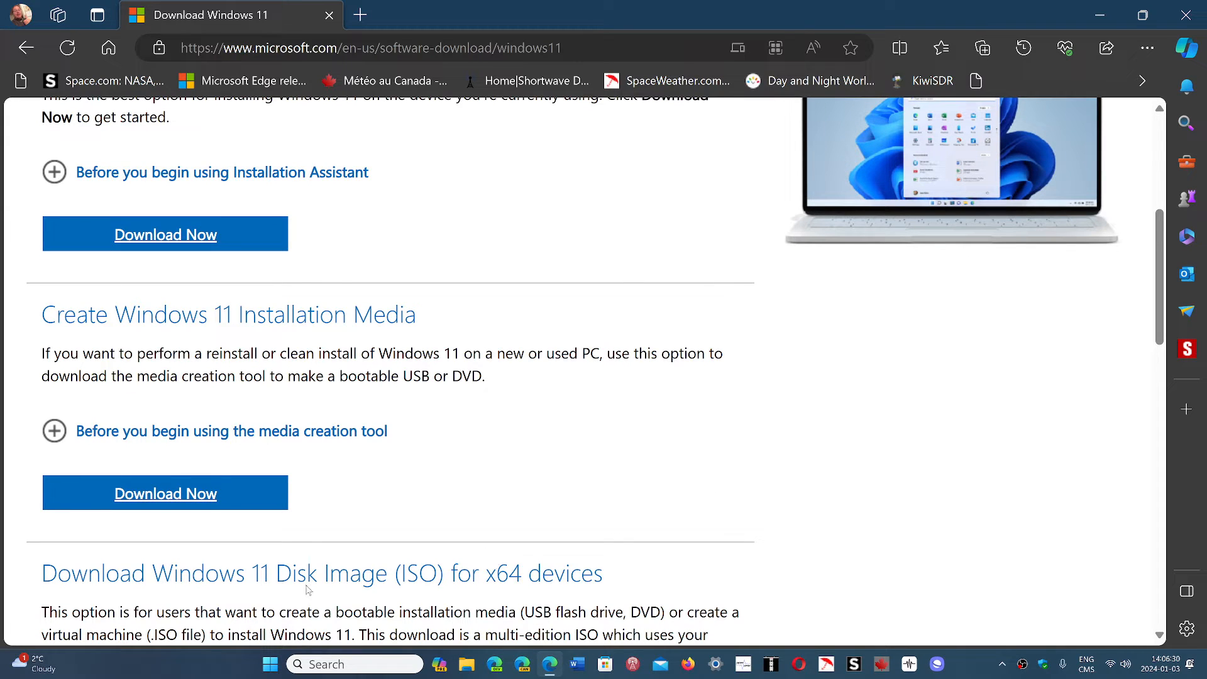
mouse_move(1119, 261)
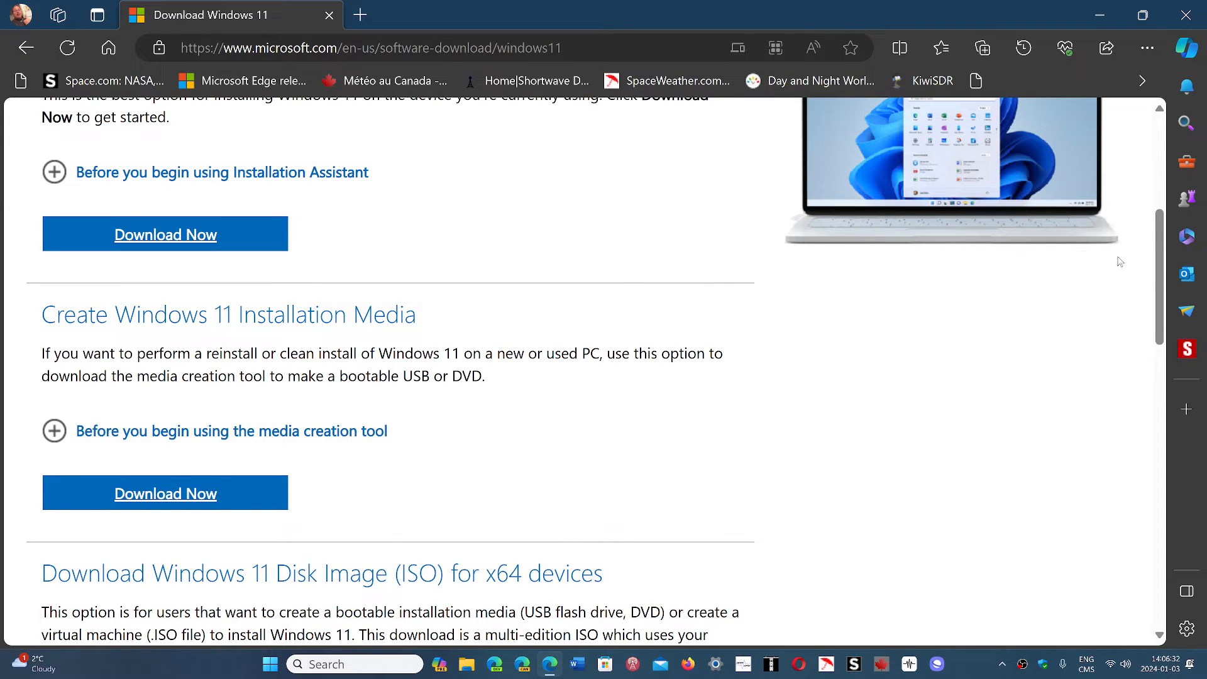
scroll("down", 3)
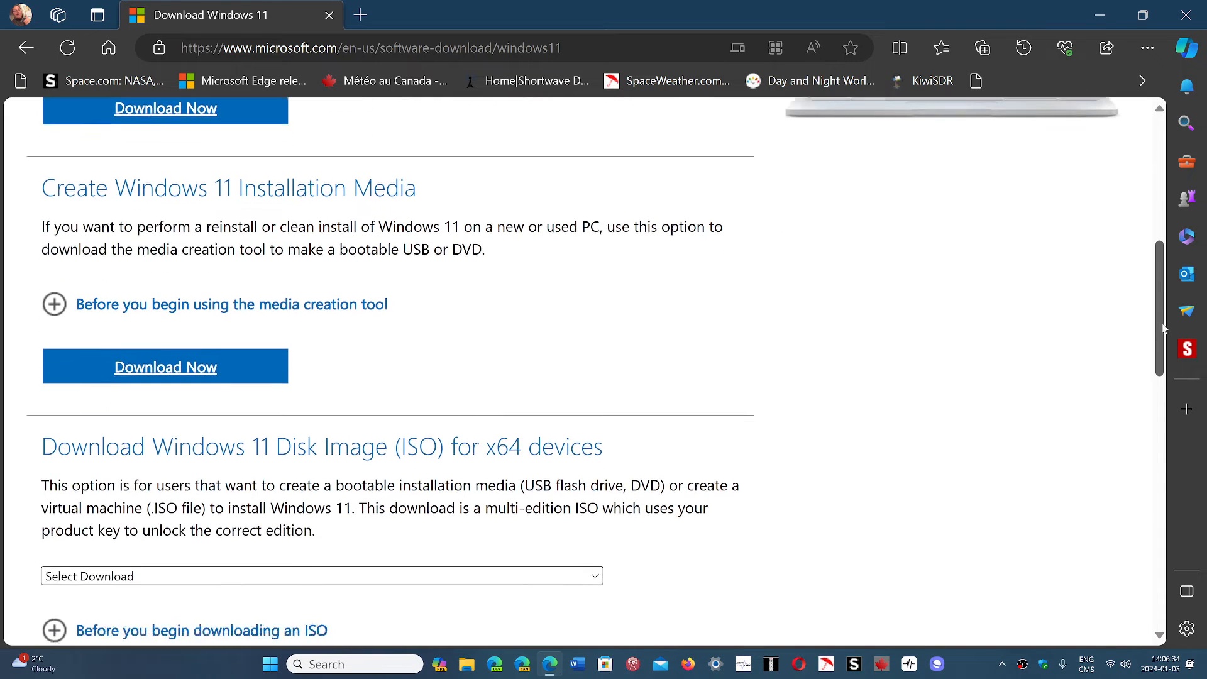
scroll("down", 3)
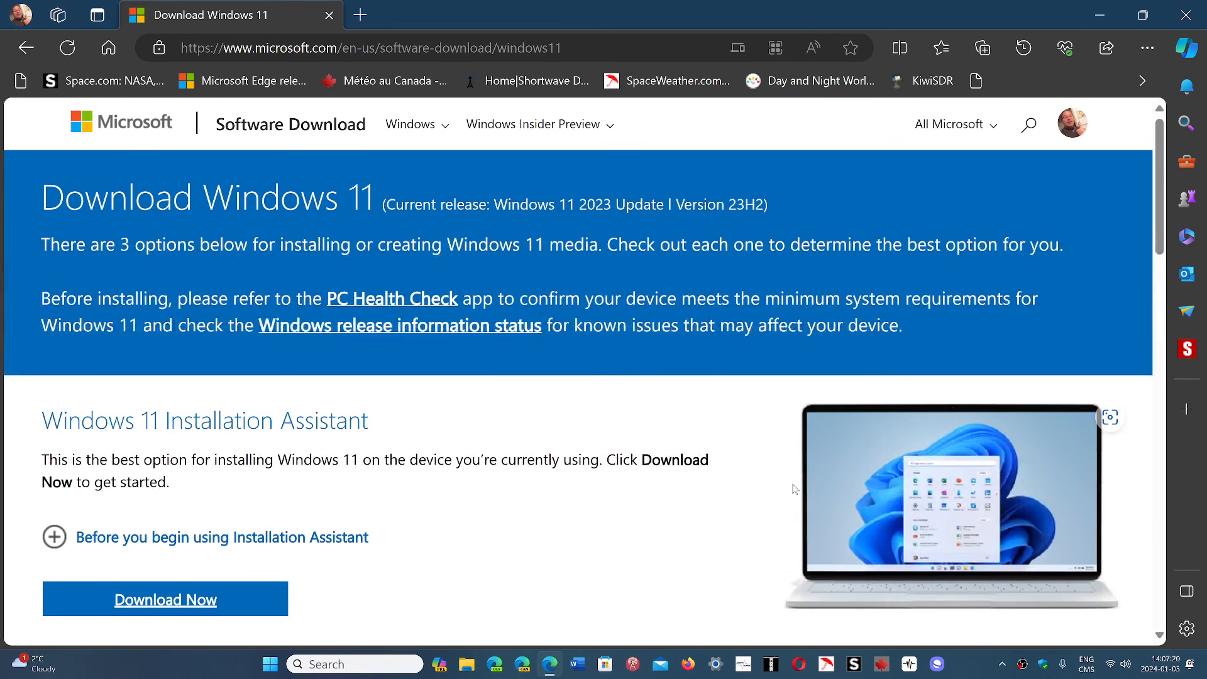
mouse_move(738, 384)
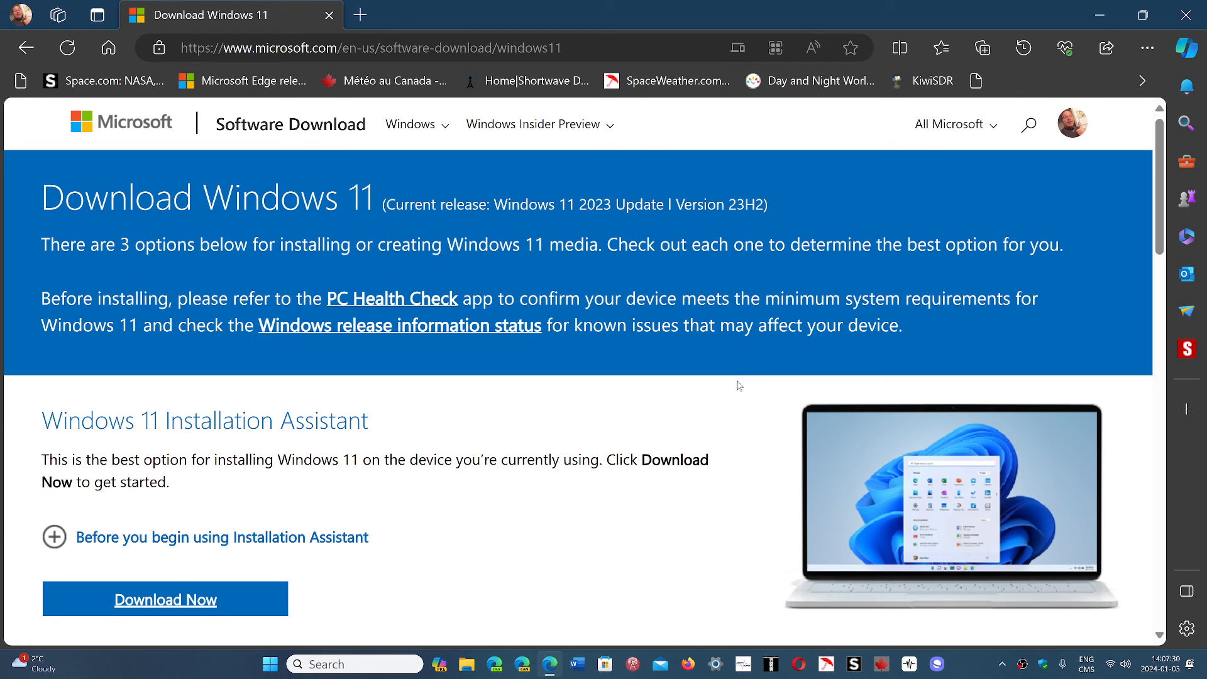
mouse_move(967, 672)
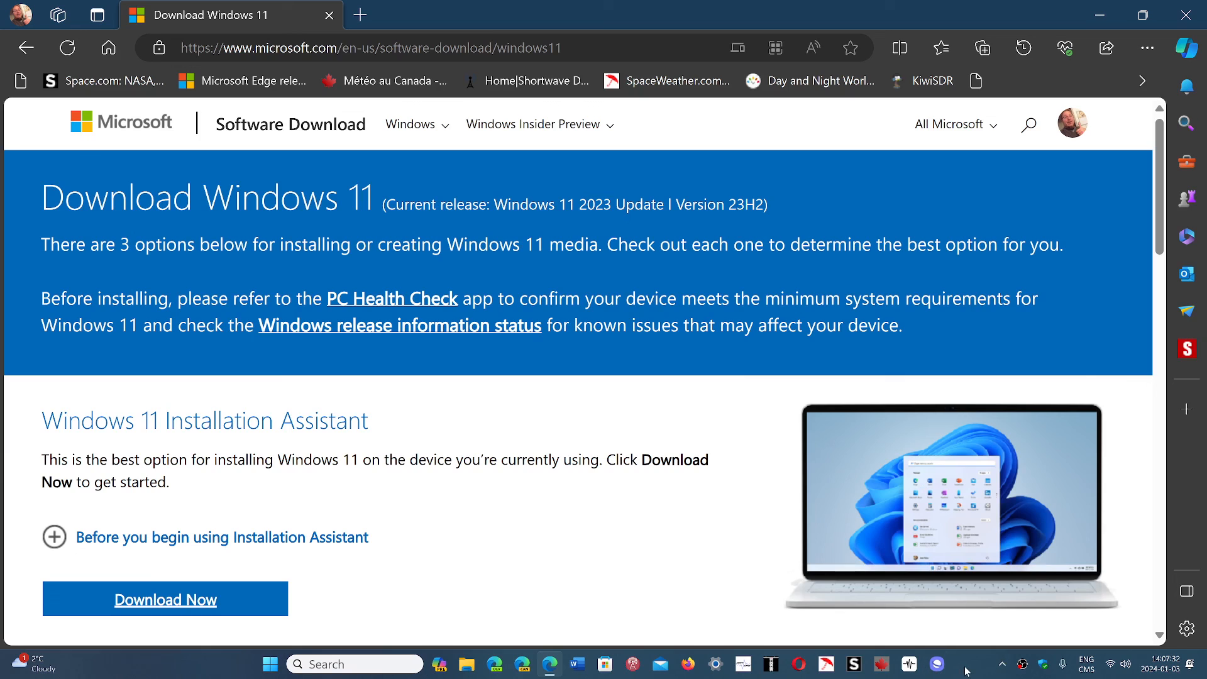